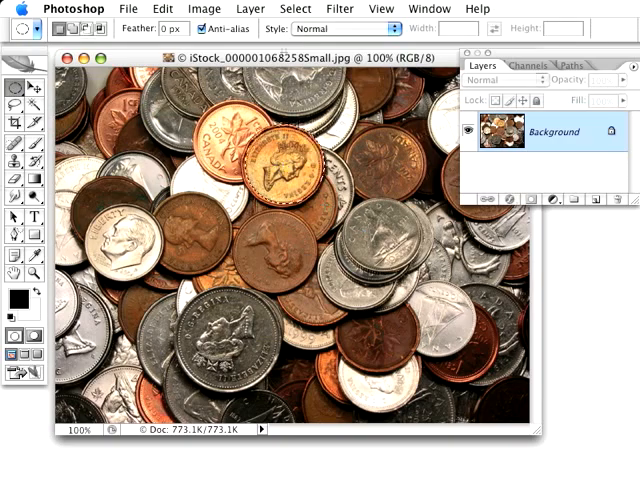
Enter Quick Mask with Color Indicates set to Masked Areas, leaving the gold coin unmasked
{"action": "left_click", "coordinate": [296, 8]}
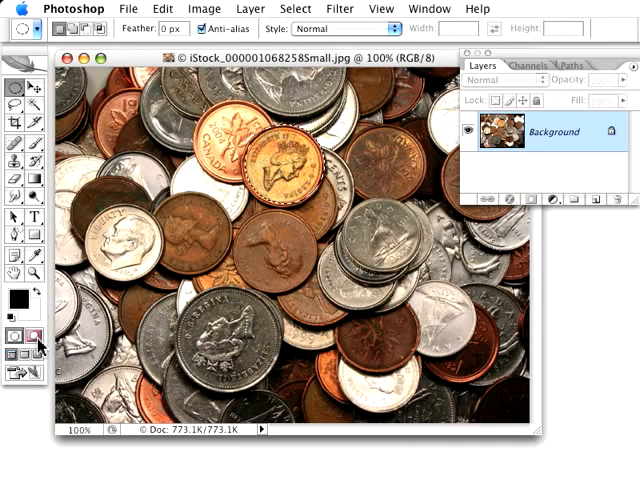
{"action": "left_click", "coordinate": [36, 336]}
{"action": "type", "text": "74"}
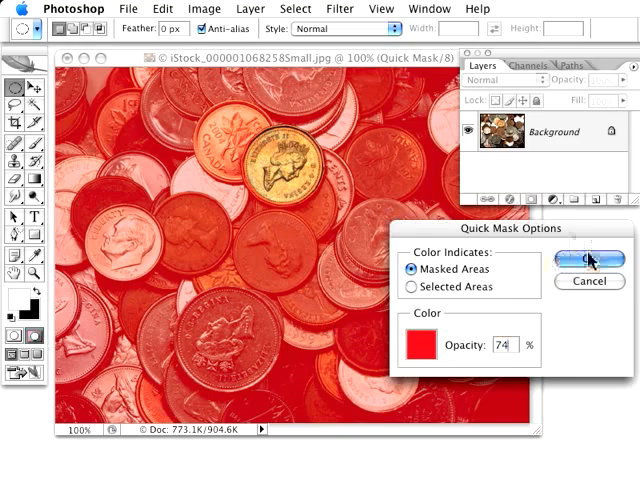
{"action": "left_click", "coordinate": [584, 258]}
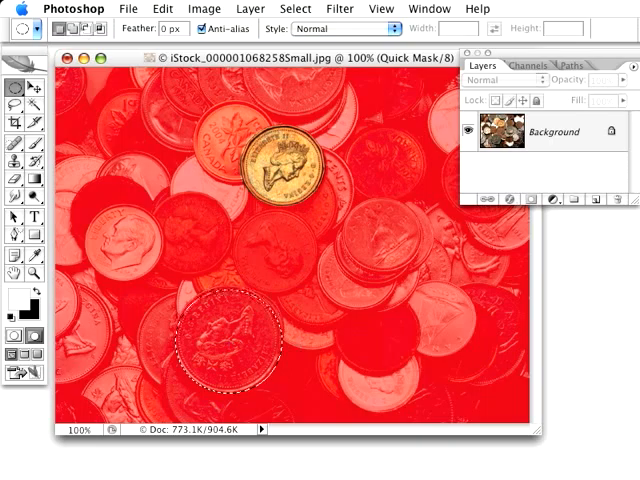
Reshape the selection via Select > Transform Selection to include the large silver coin
{"action": "left_click", "coordinate": [296, 8]}
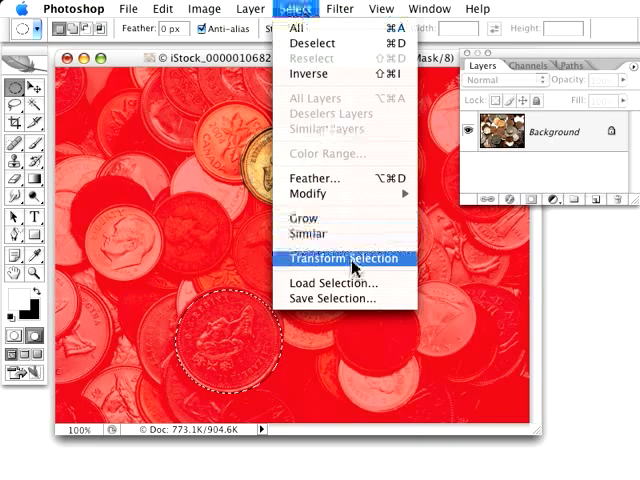
{"action": "left_click", "coordinate": [344, 258]}
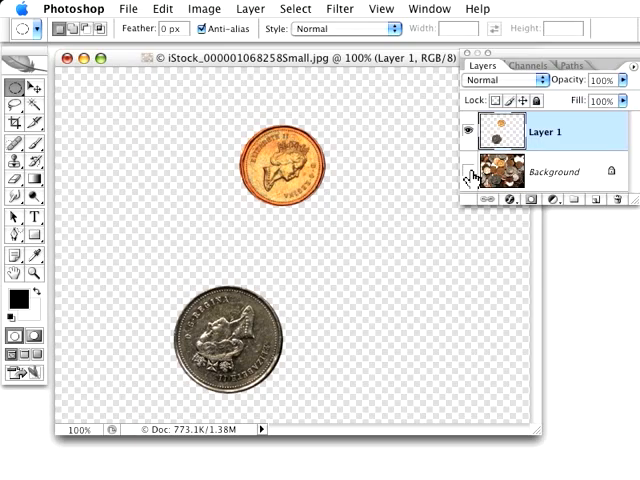
{"action": "mouse_move", "coordinate": [472, 176]}
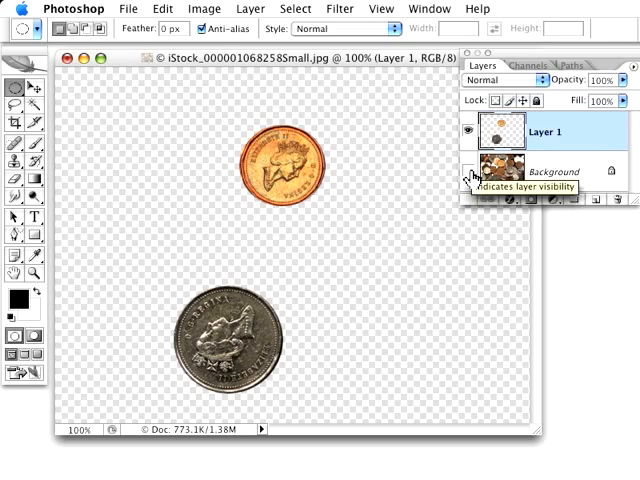
Turn the Background layer's visibility back on beneath the copied coins
{"action": "left_click", "coordinate": [472, 172]}
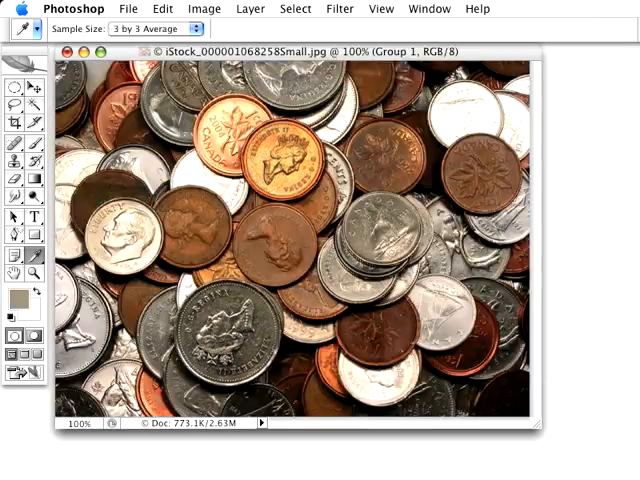